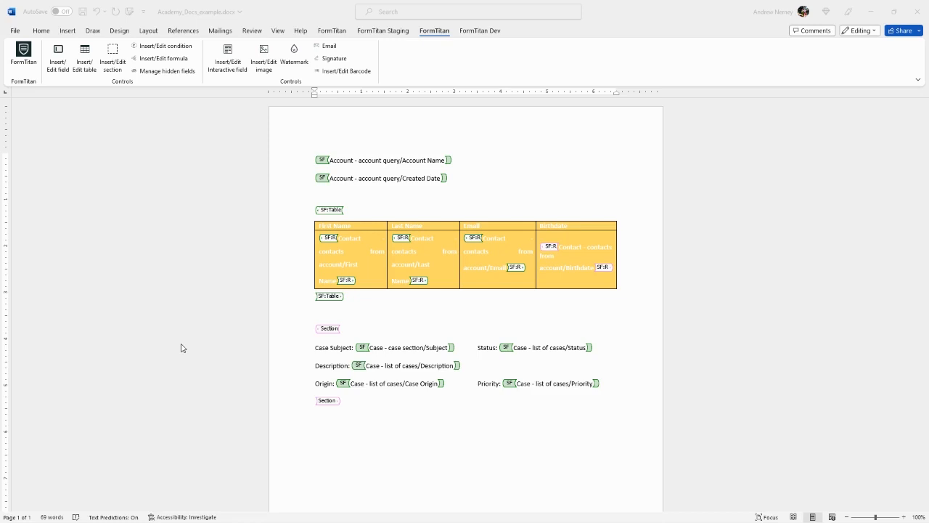
pyautogui.moveTo(65, 29)
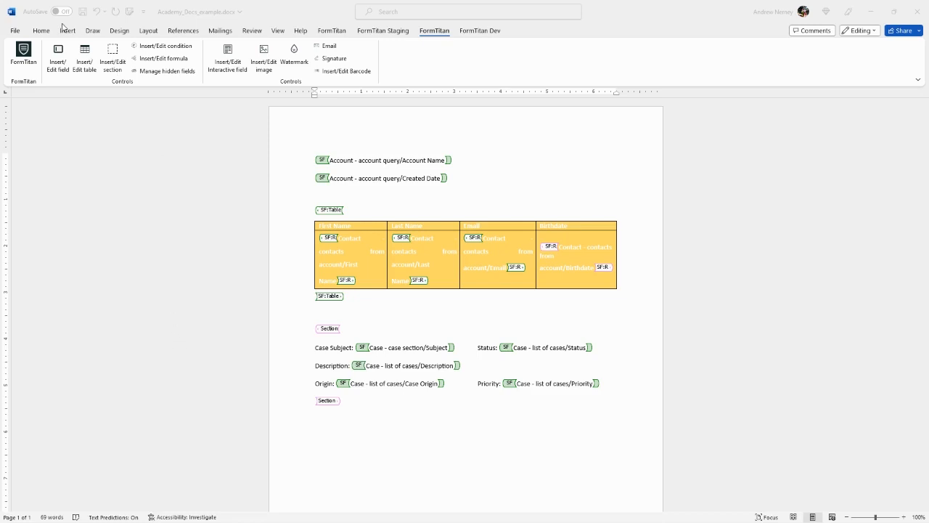
# Show the Insert commands where add-ins can be reached
pyautogui.click(66, 31)
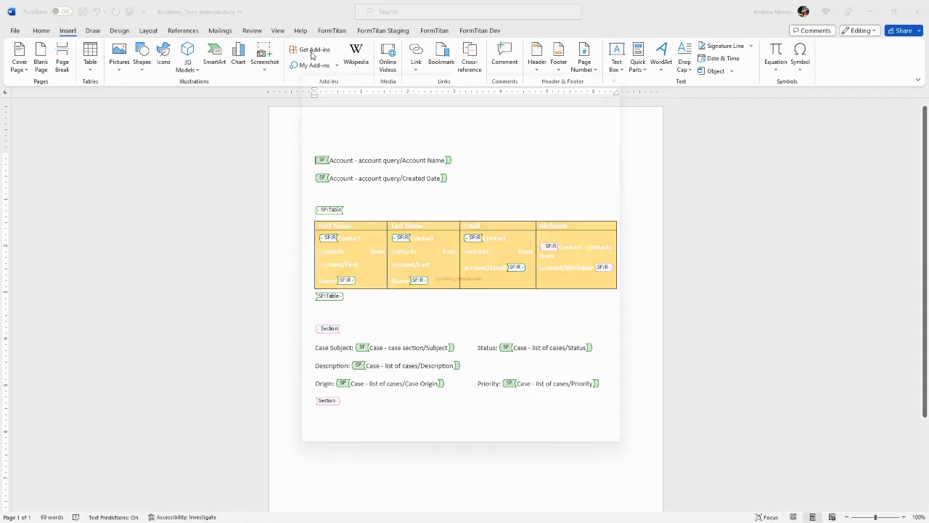
pyautogui.click(294, 50)
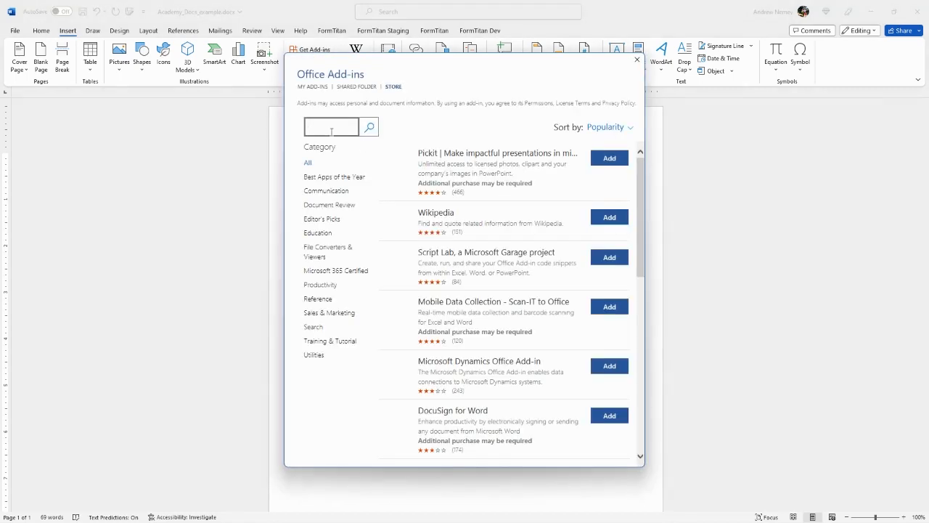
pyautogui.write('salesforce')
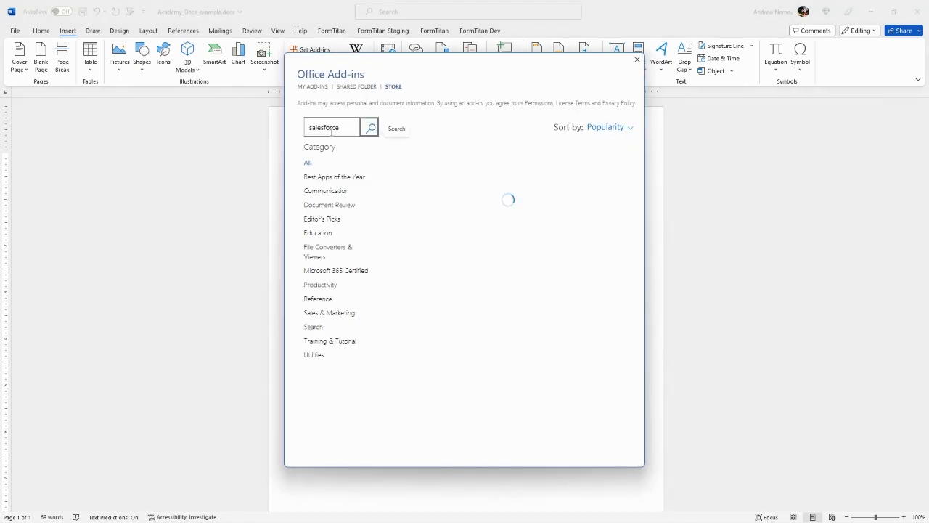
pyautogui.click(369, 128)
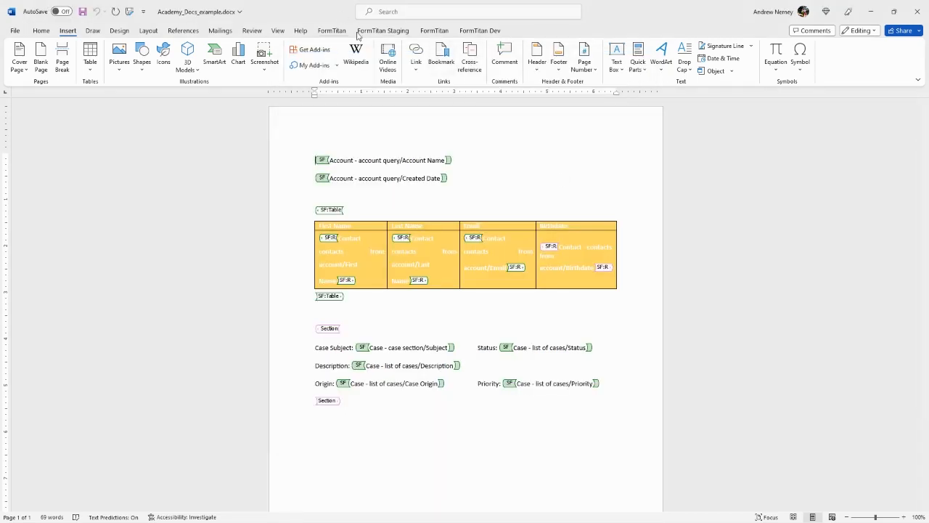
# Show the FormTitan Word Composer pane and start it to reach the Salesforce sign-in page
pyautogui.click(435, 31)
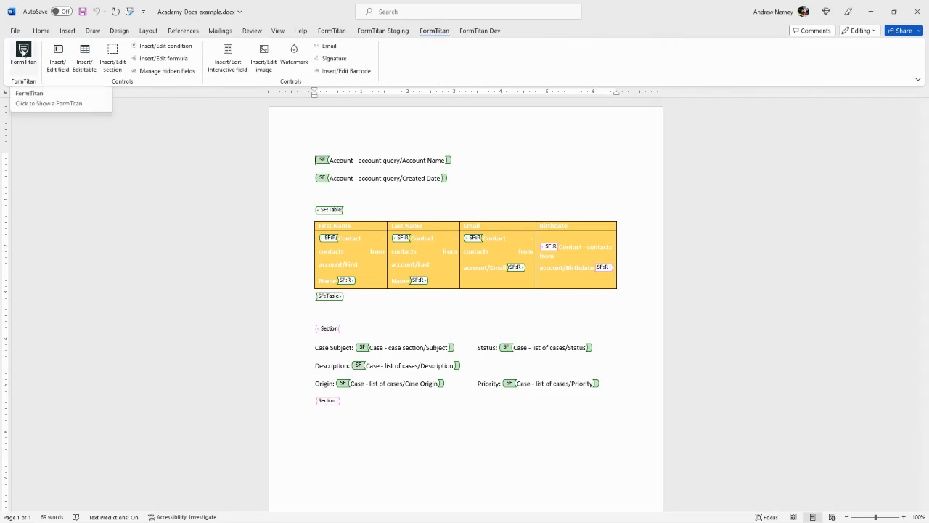
pyautogui.click(15, 55)
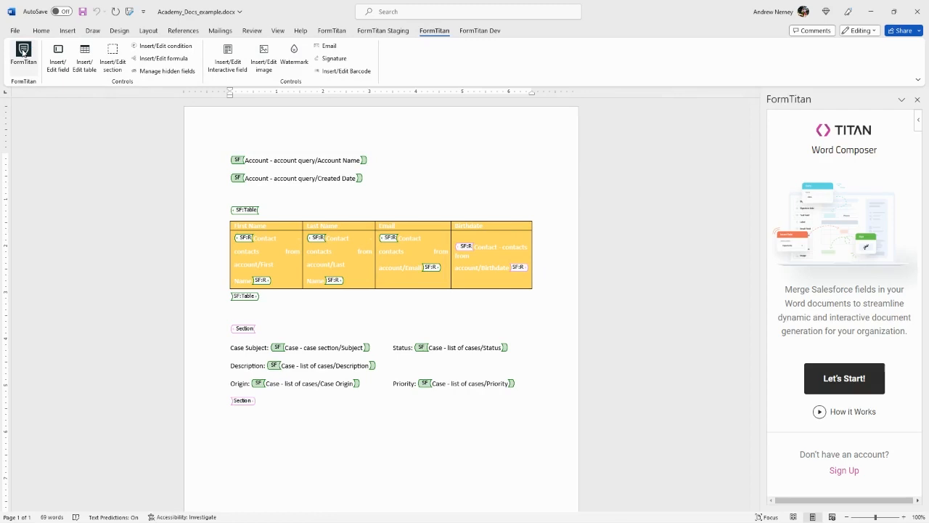
pyautogui.moveTo(868, 354)
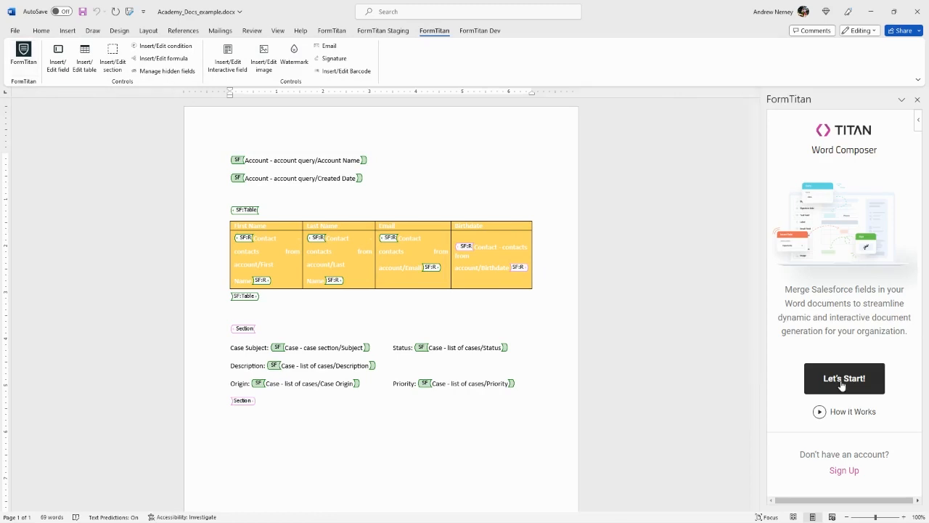
pyautogui.click(843, 377)
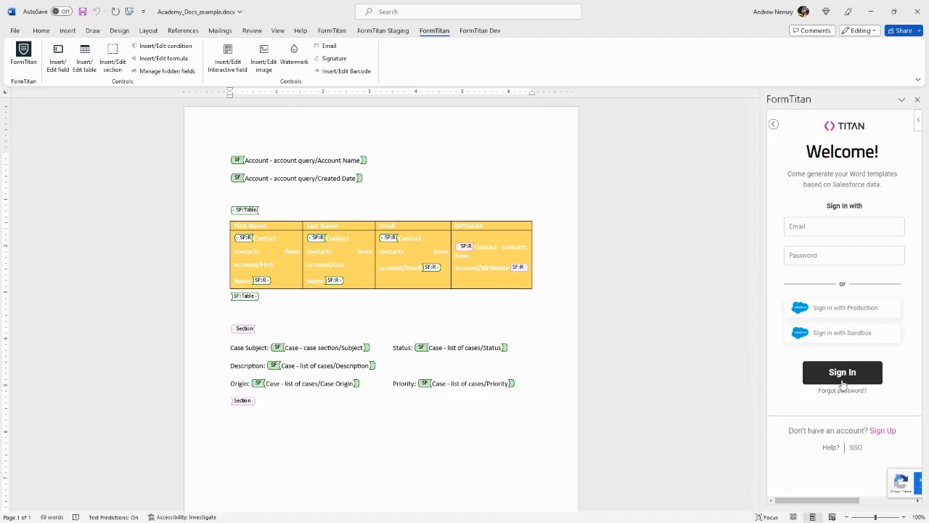
pyautogui.click(844, 226)
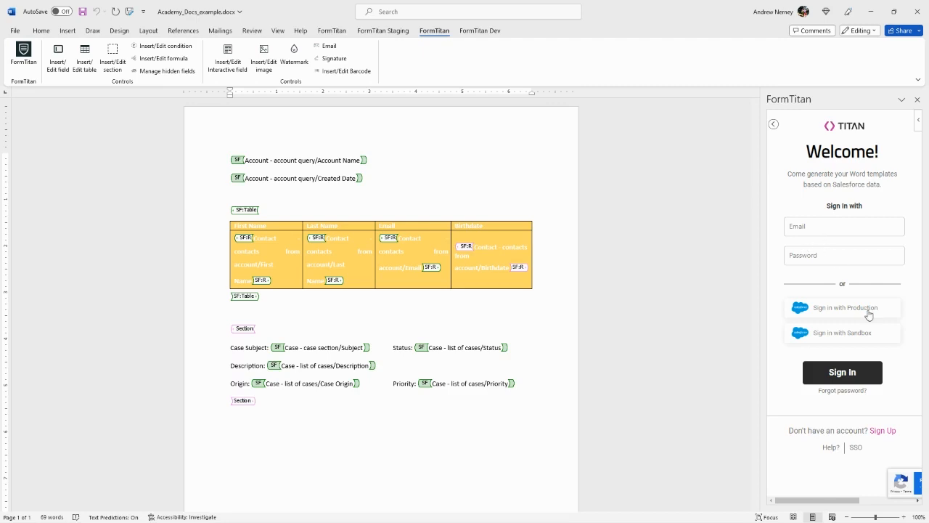
pyautogui.moveTo(863, 333)
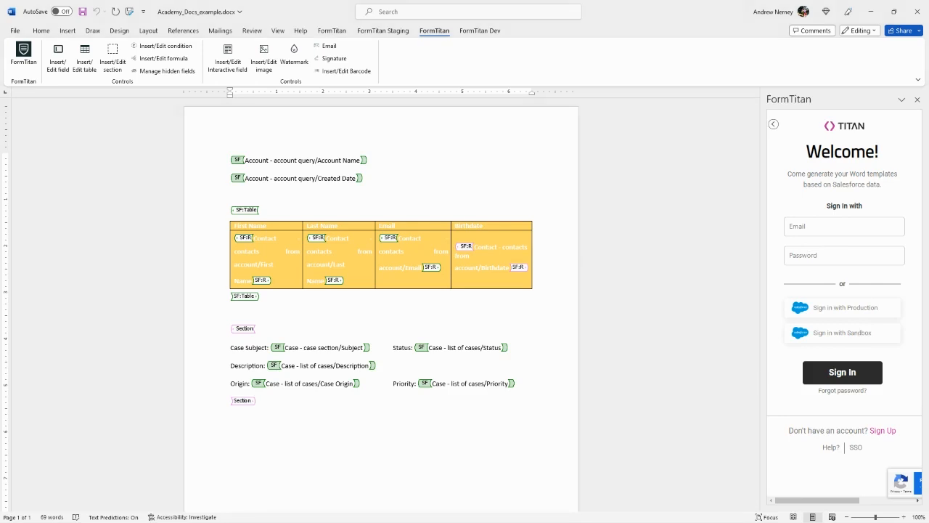
pyautogui.moveTo(58, 49)
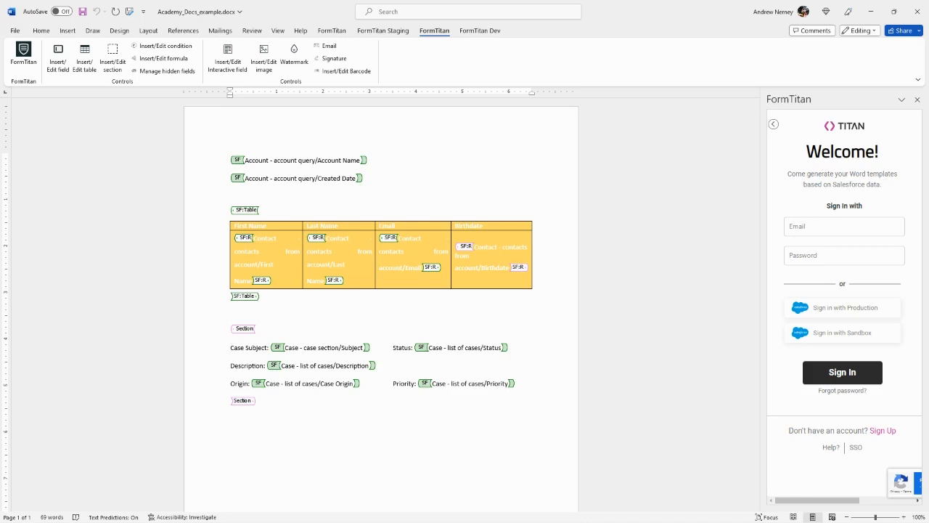
pyautogui.moveTo(61, 65)
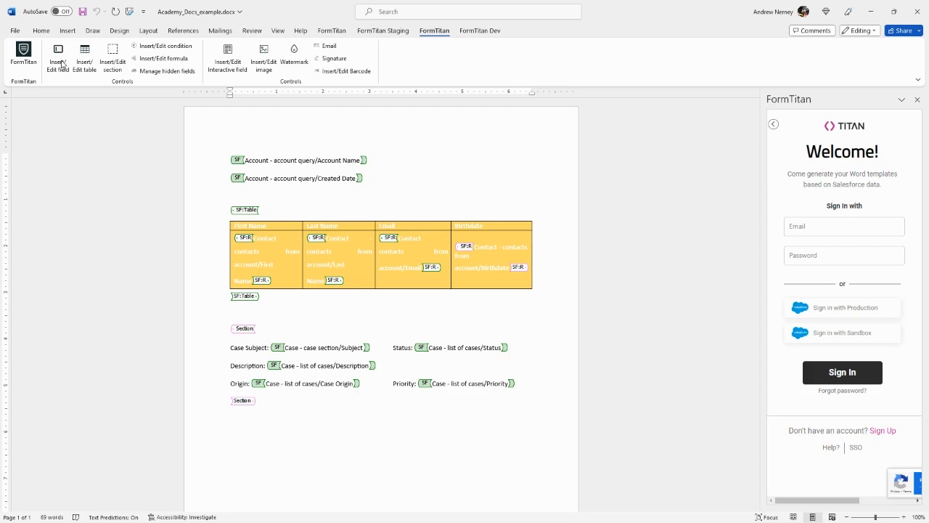
pyautogui.moveTo(85, 55)
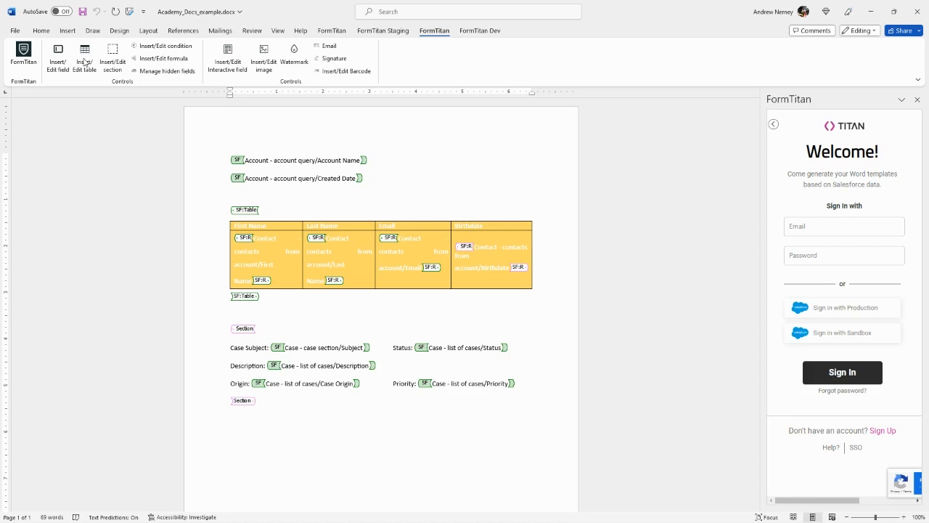
pyautogui.moveTo(113, 61)
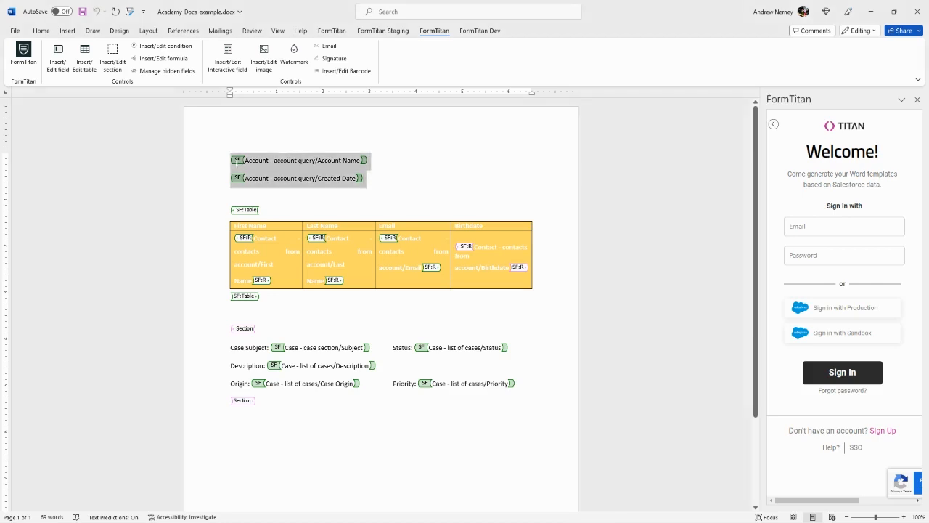
pyautogui.click(162, 45)
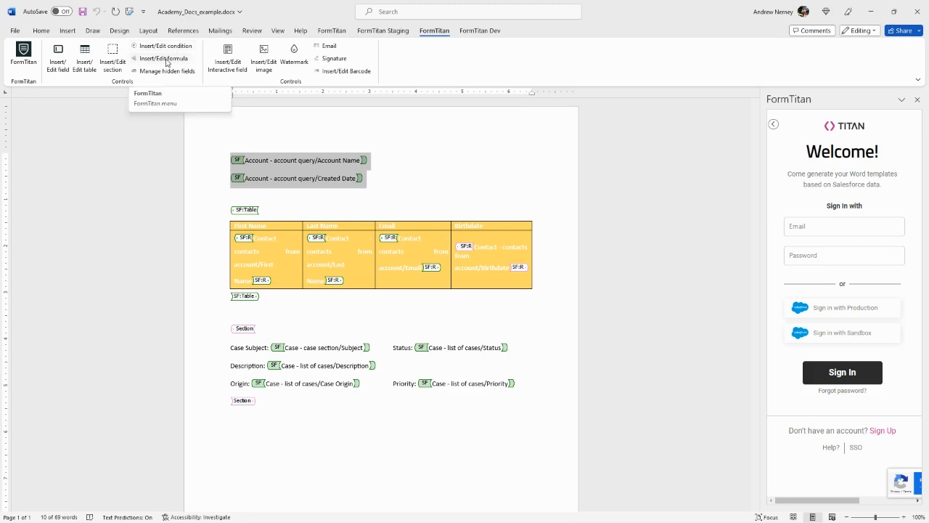
pyautogui.moveTo(167, 69)
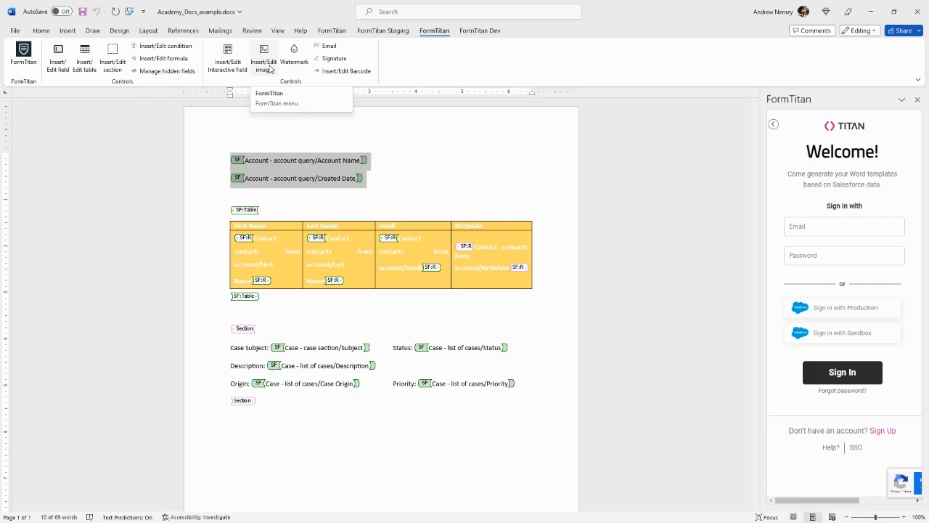
pyautogui.click(267, 61)
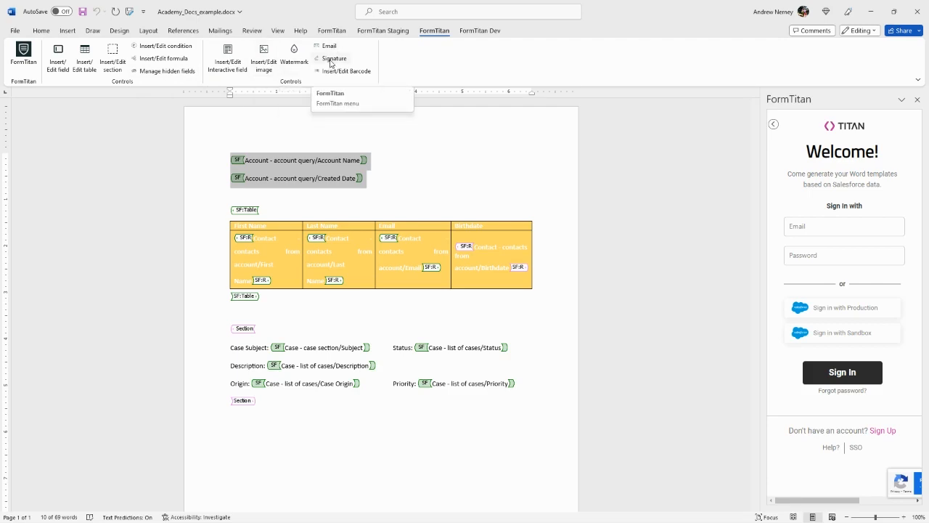
pyautogui.moveTo(334, 79)
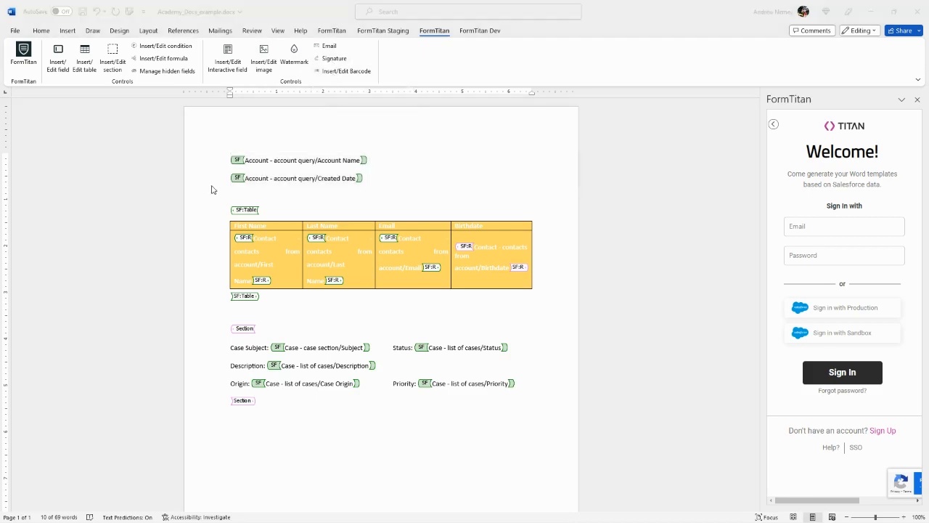
pyautogui.moveTo(214, 139)
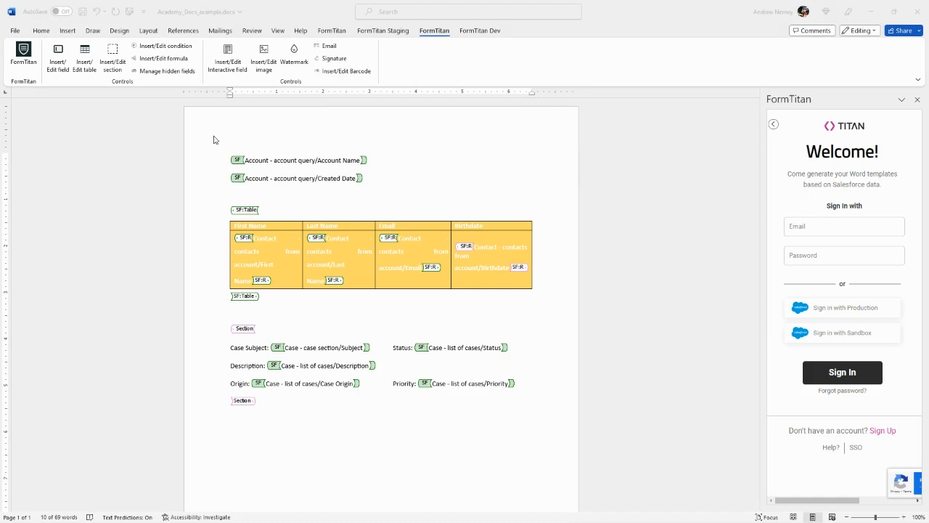